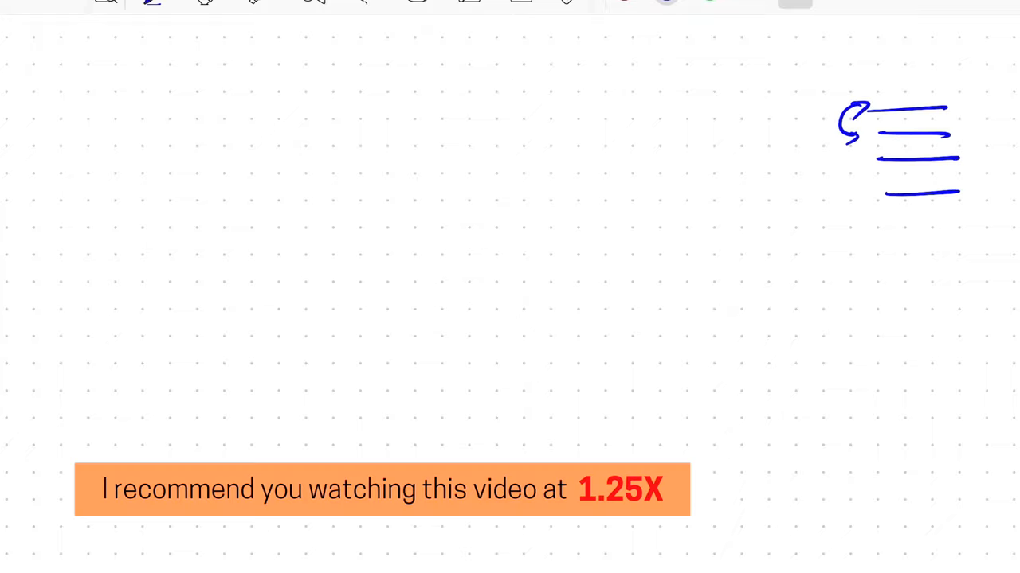
Handwrite 'P@K' and 'R@K' in blue, rule a red frame below, then circle 'NDCG MRR'
drag(872, 140, 852, 163)
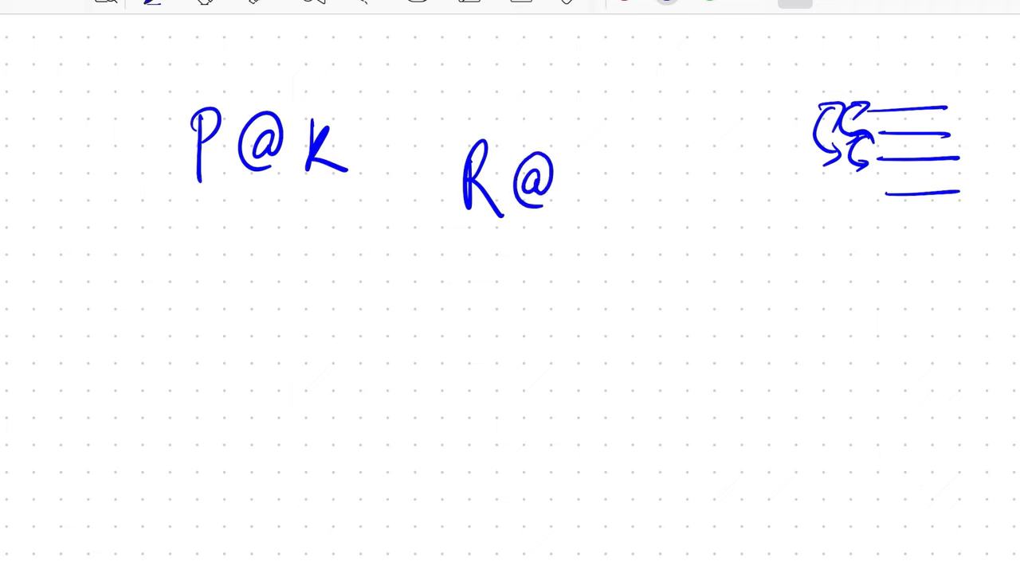
drag(574, 151, 605, 199)
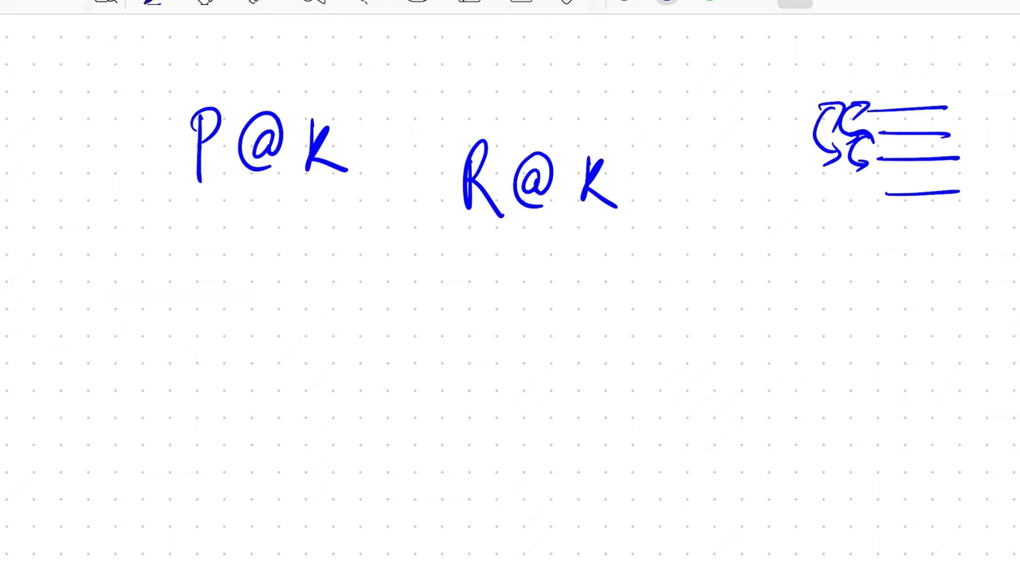
drag(792, 263, 861, 302)
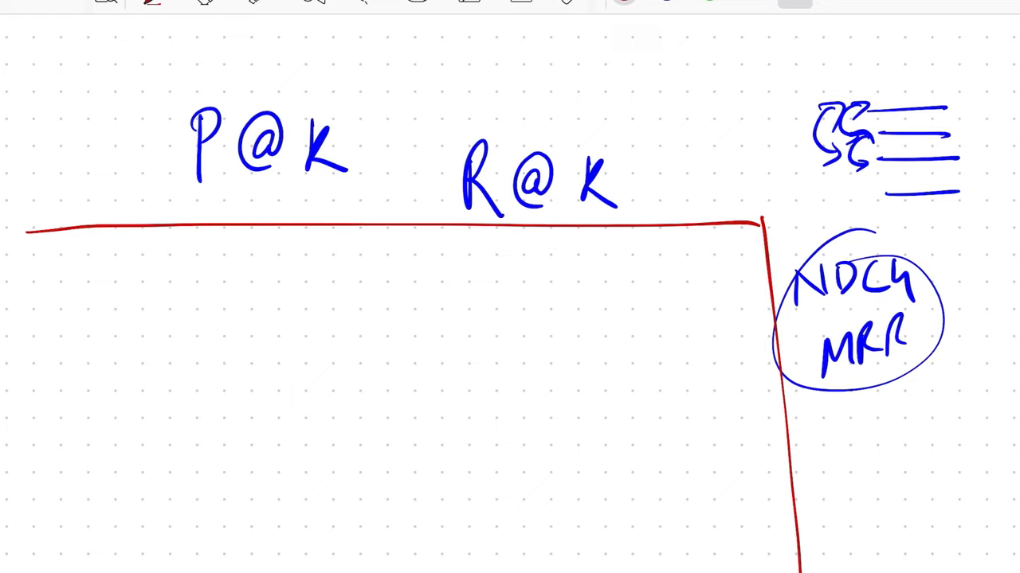
Draw a ranked result list of five numbered boxes in red
drag(589, 271, 677, 335)
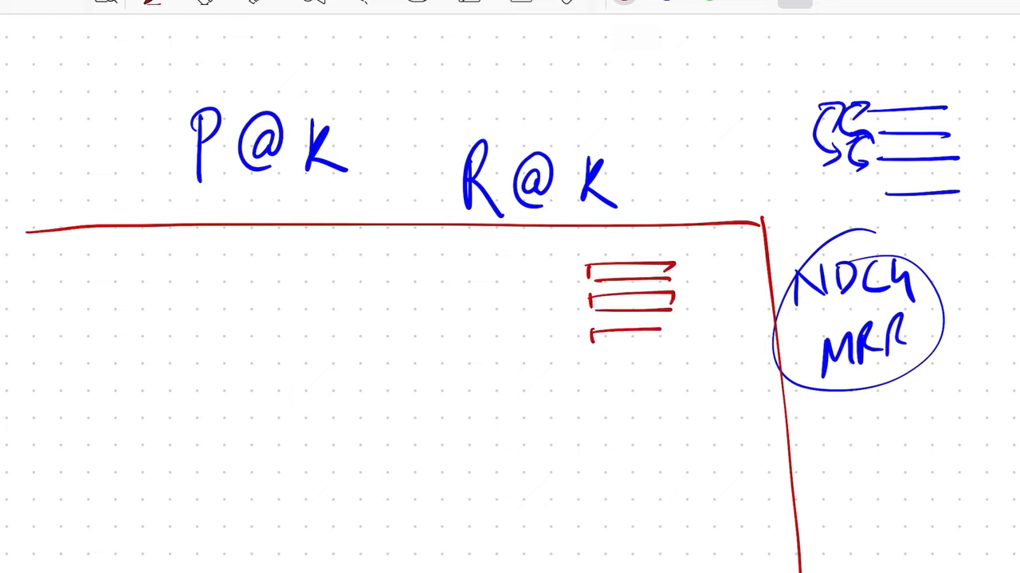
drag(590, 350, 685, 414)
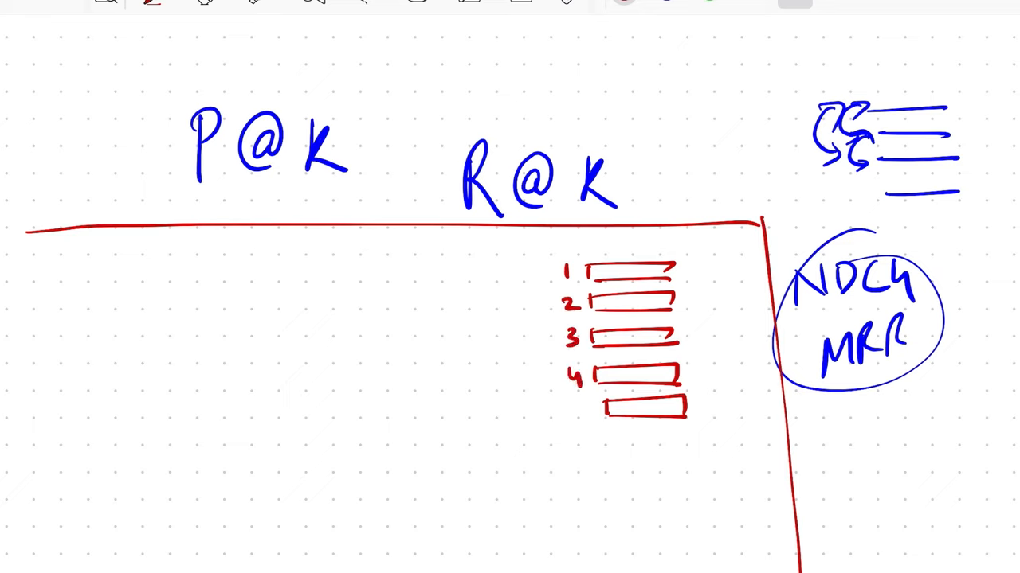
text(5)
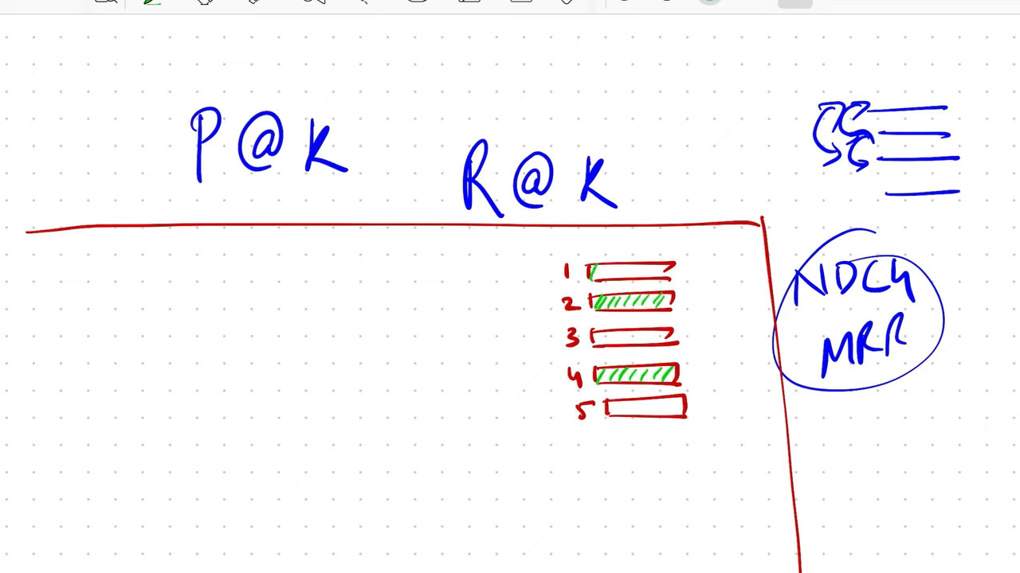
Shade results 1, 2 and 4 green, note R=3, and brace the top three for P@3
drag(593, 271, 669, 271)
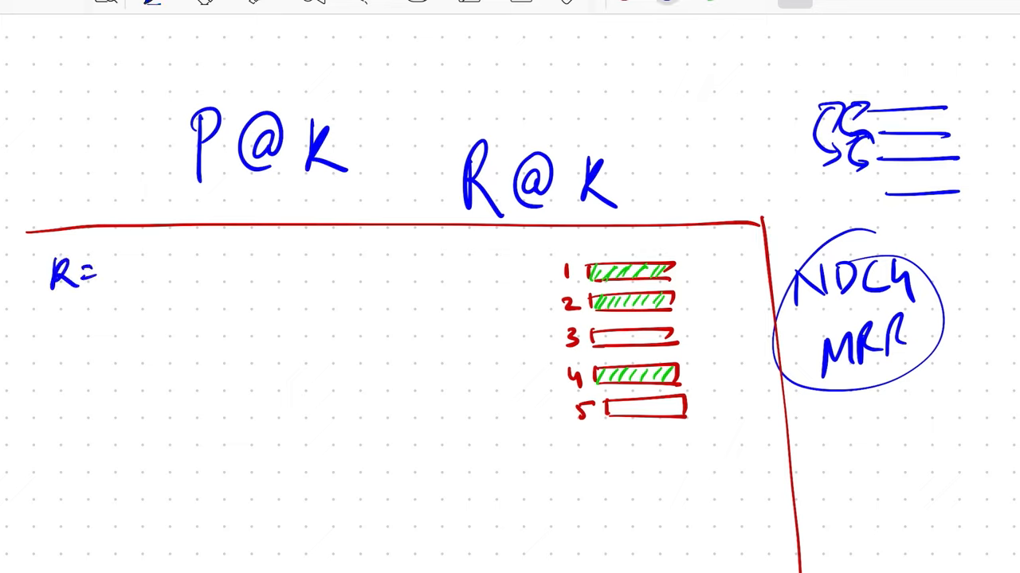
text(3)
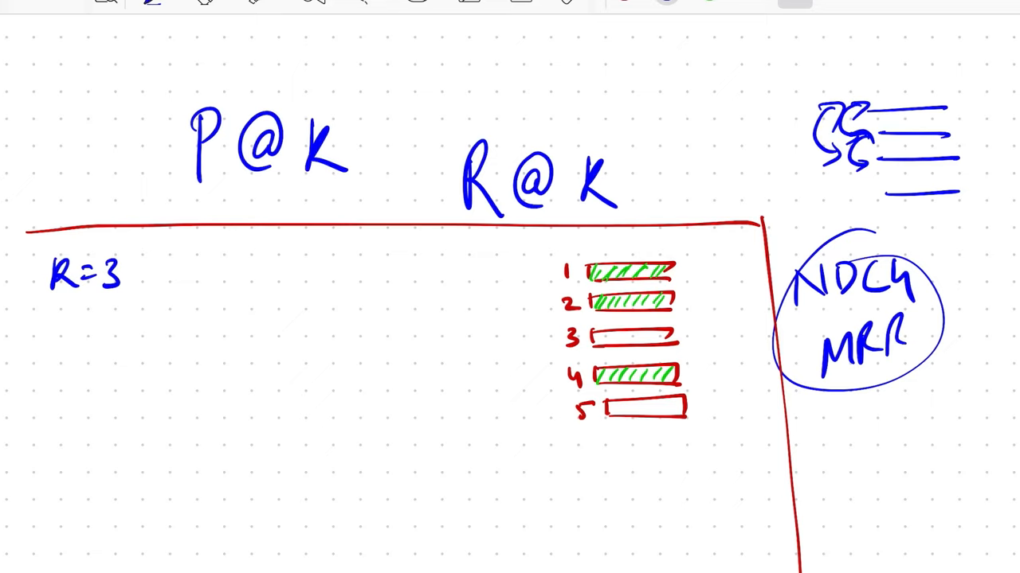
drag(705, 263, 705, 335)
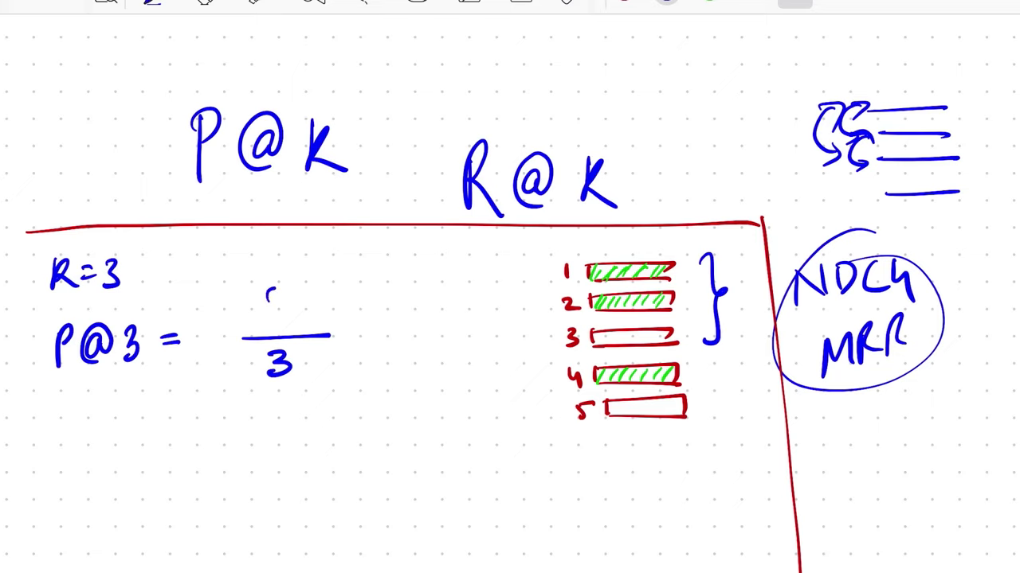
Write 2 in the P@3 numerator and add P@5 = 3/5 with a brace
text(2)
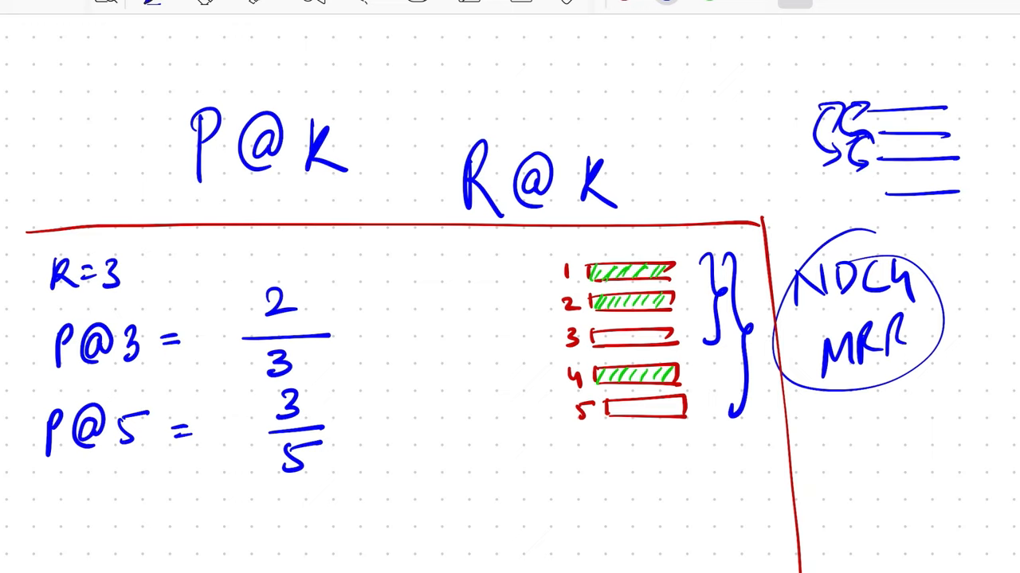
drag(570, 470, 701, 478)
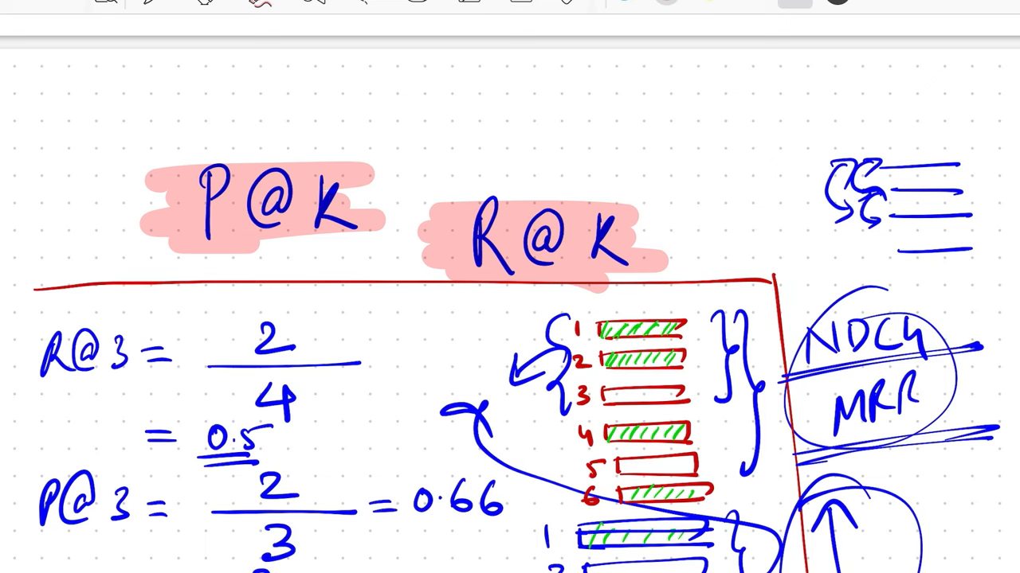
Sketch a small shaded red list with K, P@K↓, and K=2 giving 2/2 = 1
drag(40, 75, 111, 155)
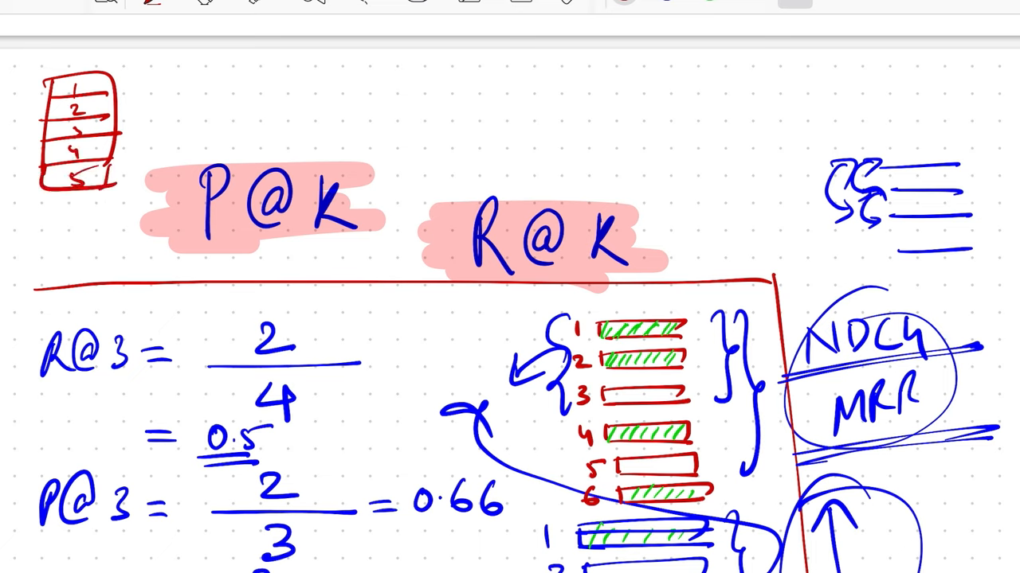
drag(55, 84, 104, 100)
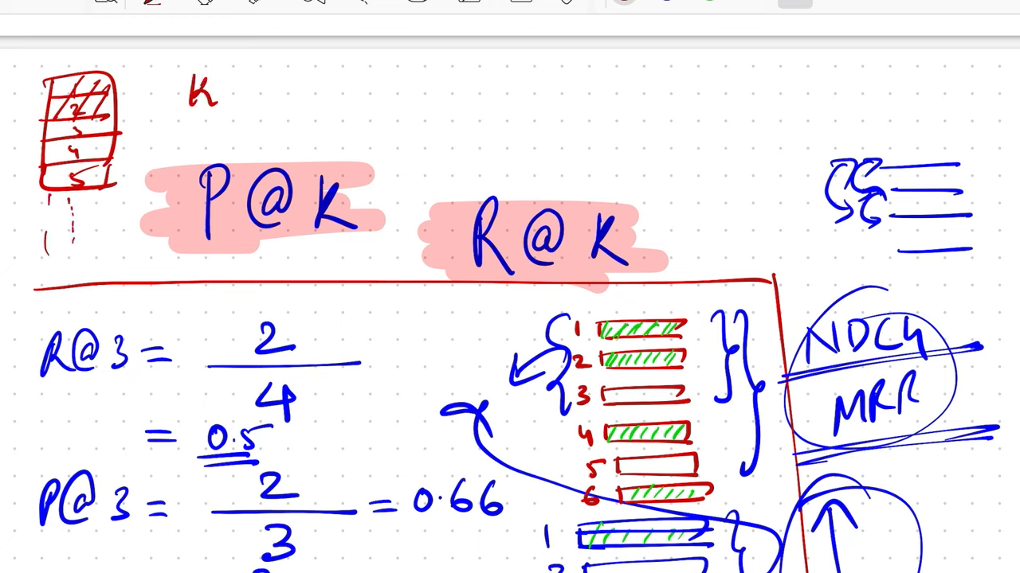
text(P@r)
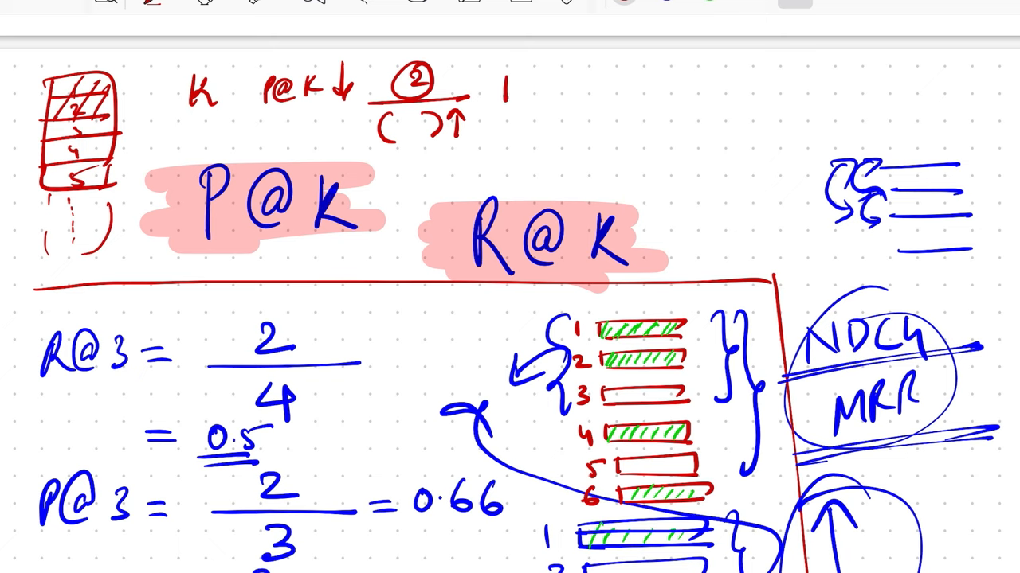
text(K=2)
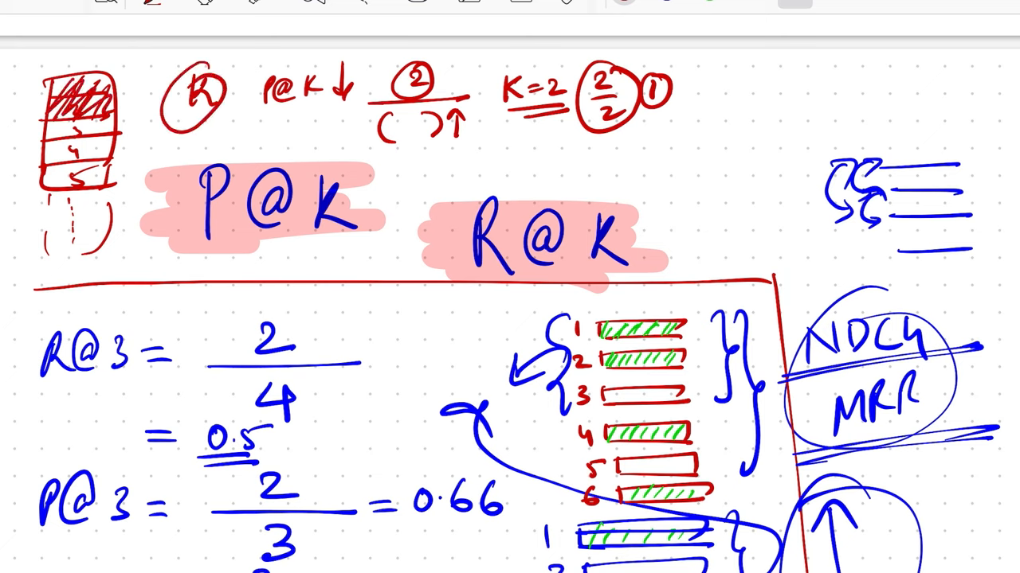
Draw a five-item list bracketed as 5 and write R@3 = 3/5
drag(171, 124, 139, 215)
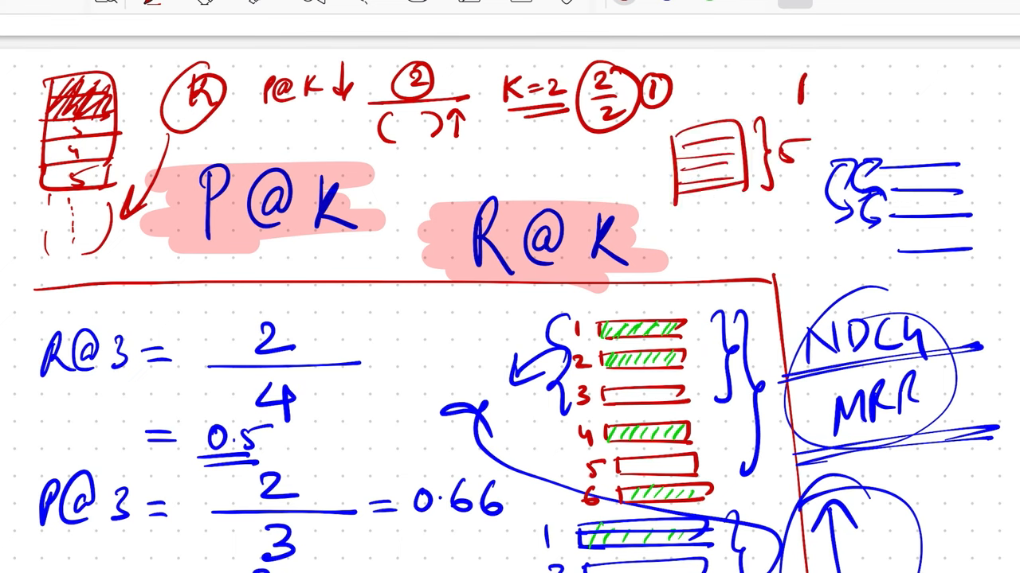
text(R@3=)
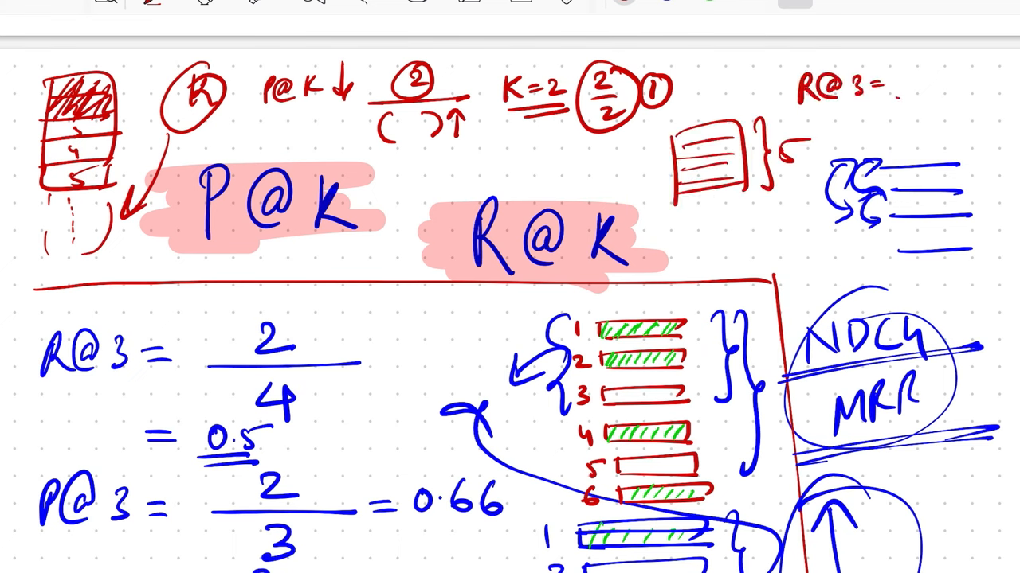
text(3/5)
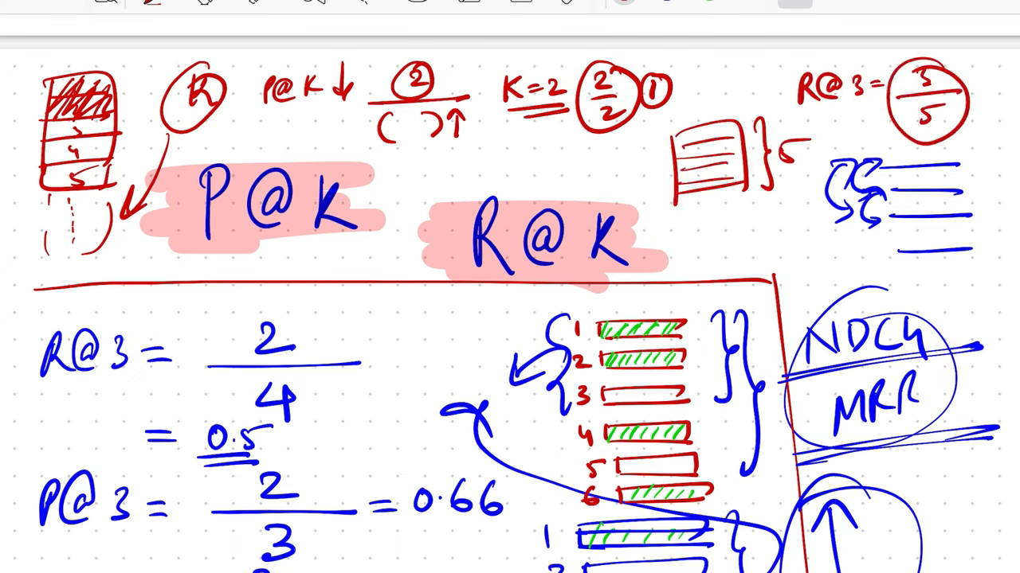